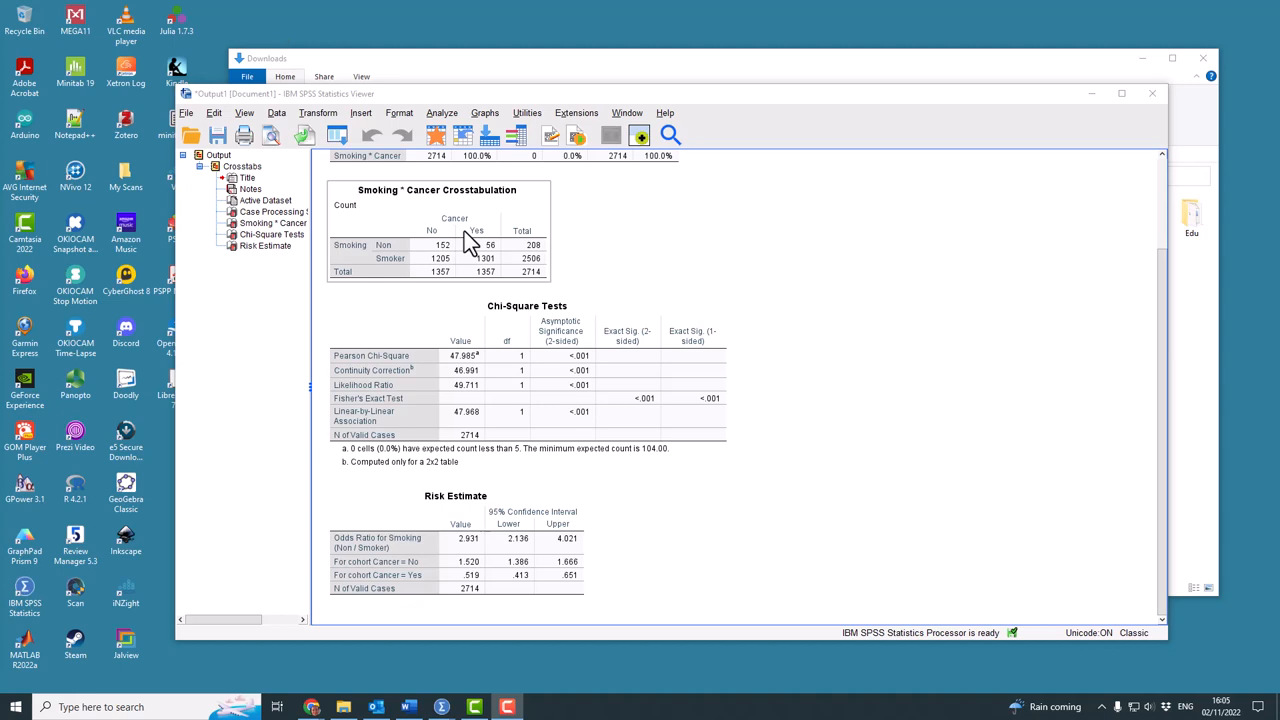
mouse_move(400, 264)
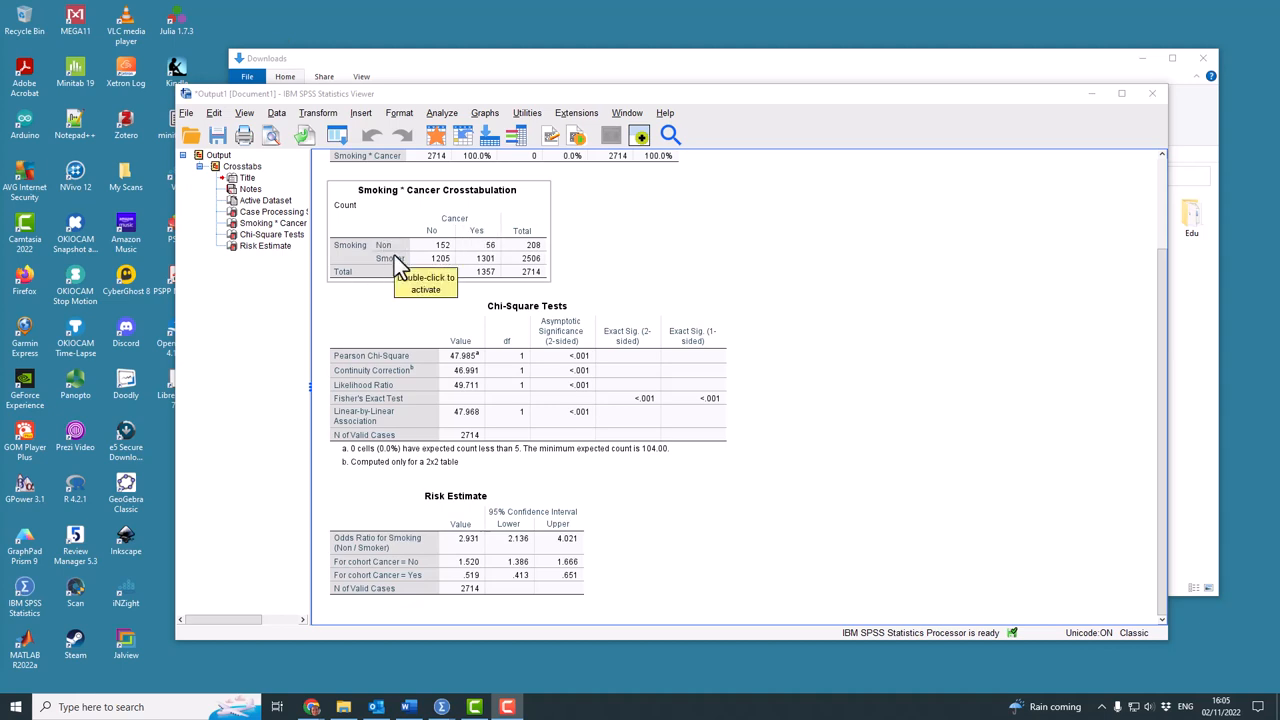
mouse_move(398, 270)
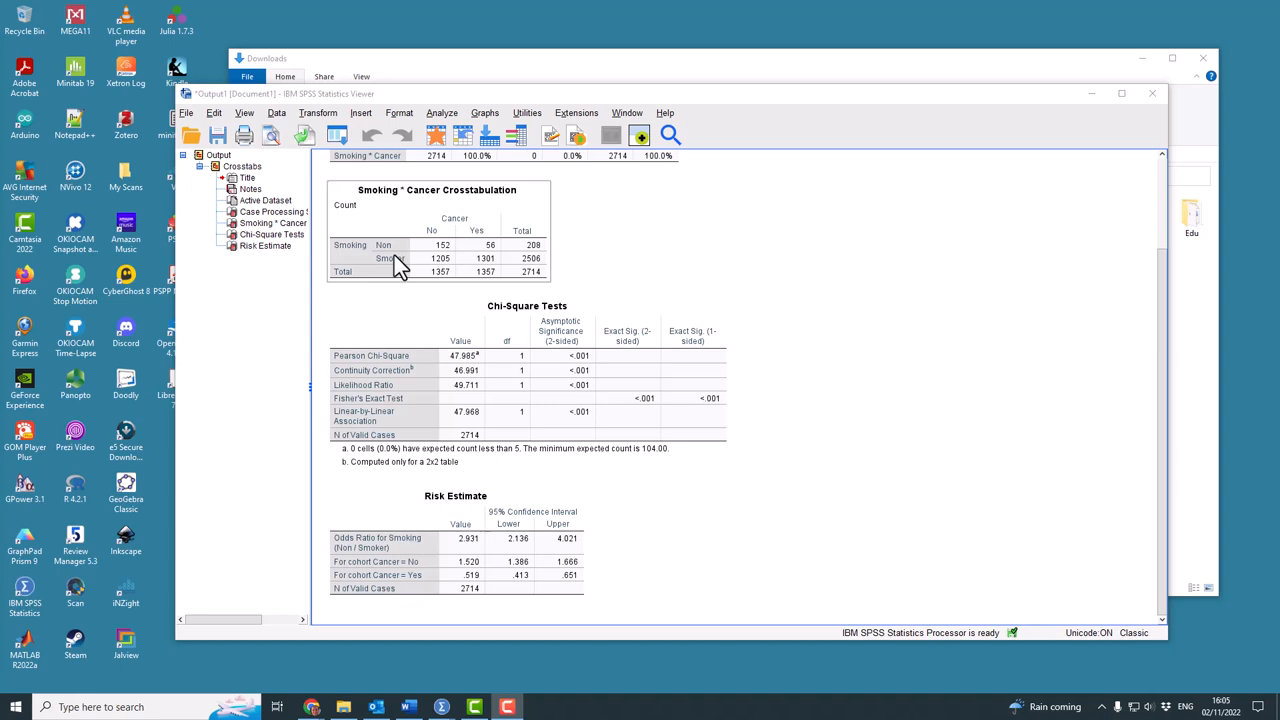
mouse_move(428, 144)
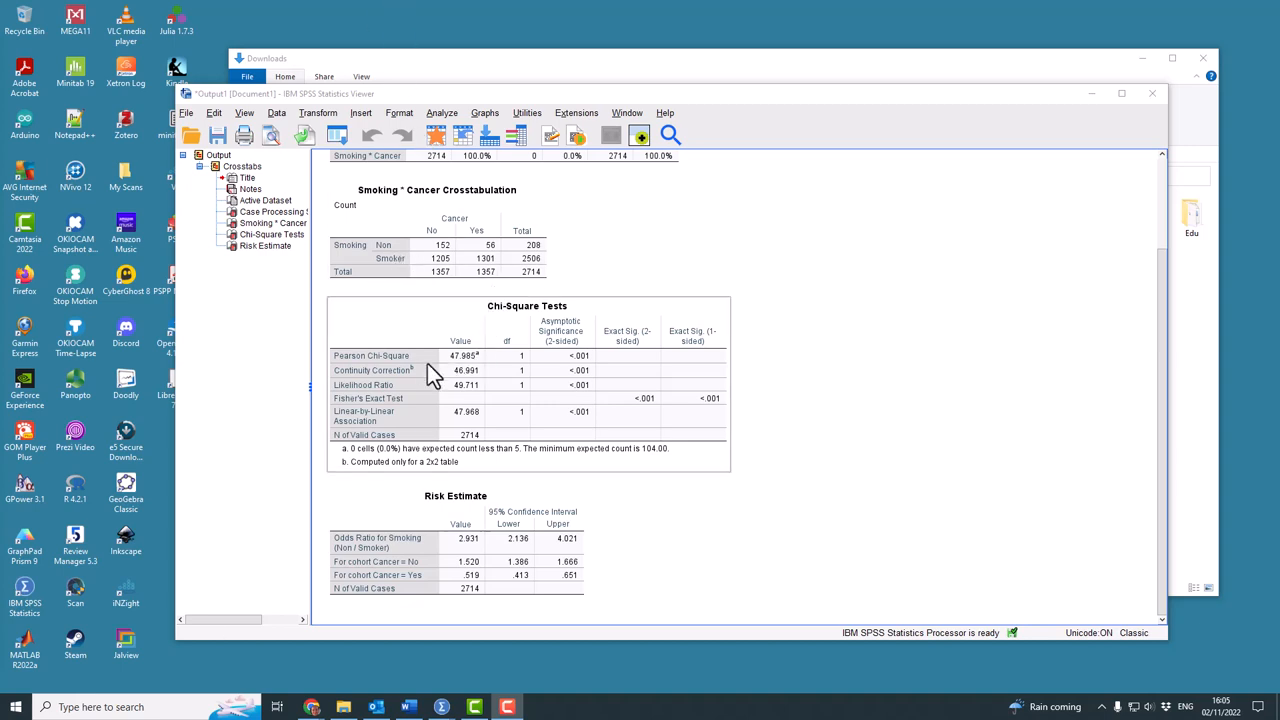
mouse_move(536, 422)
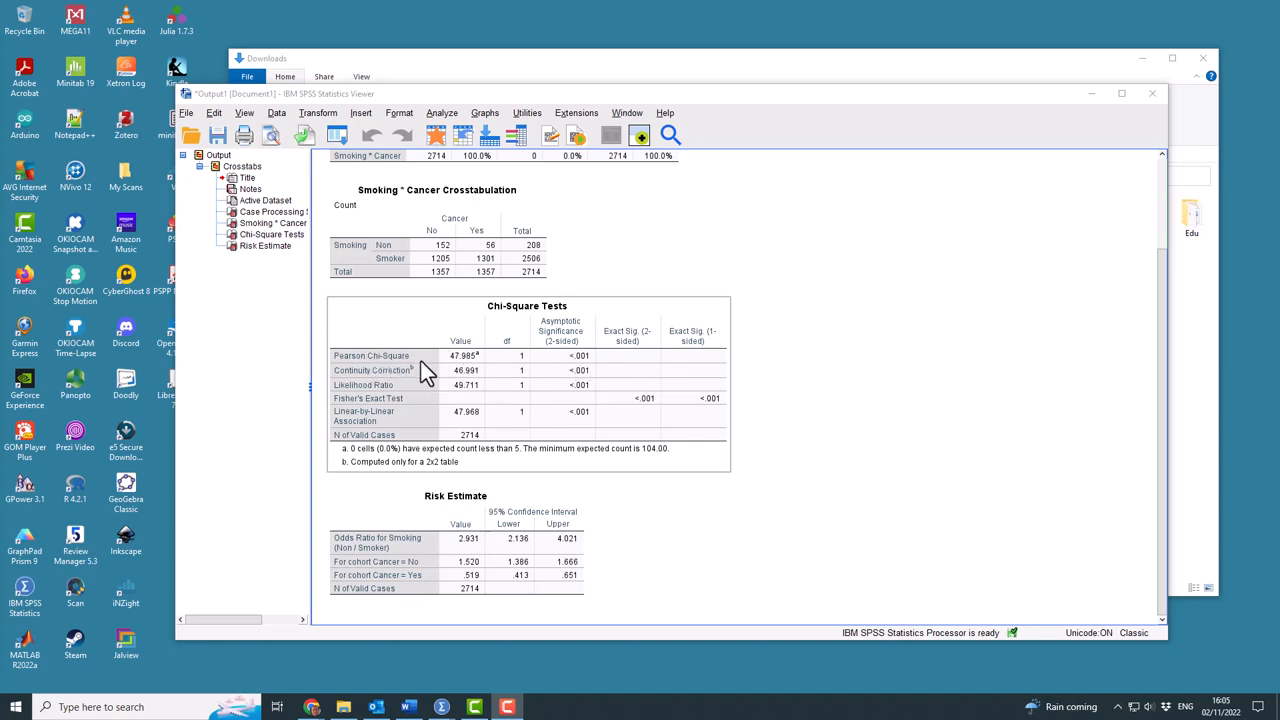
mouse_move(472, 370)
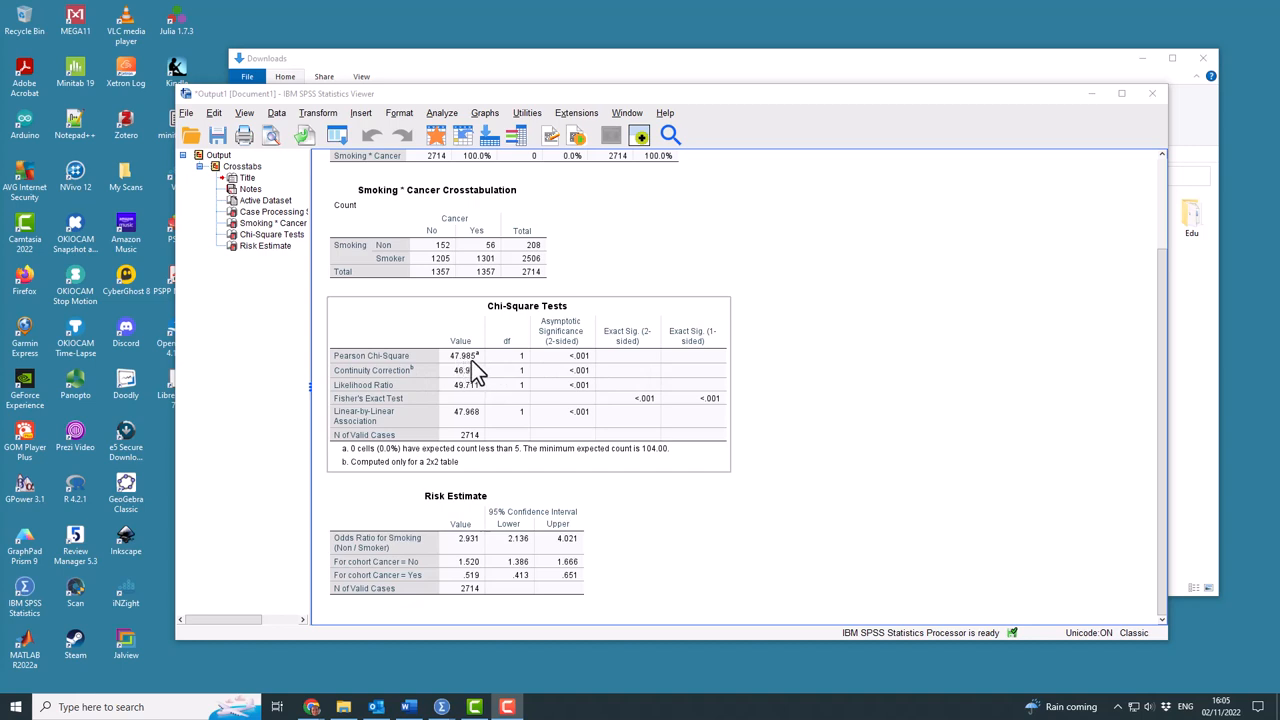
mouse_move(344, 386)
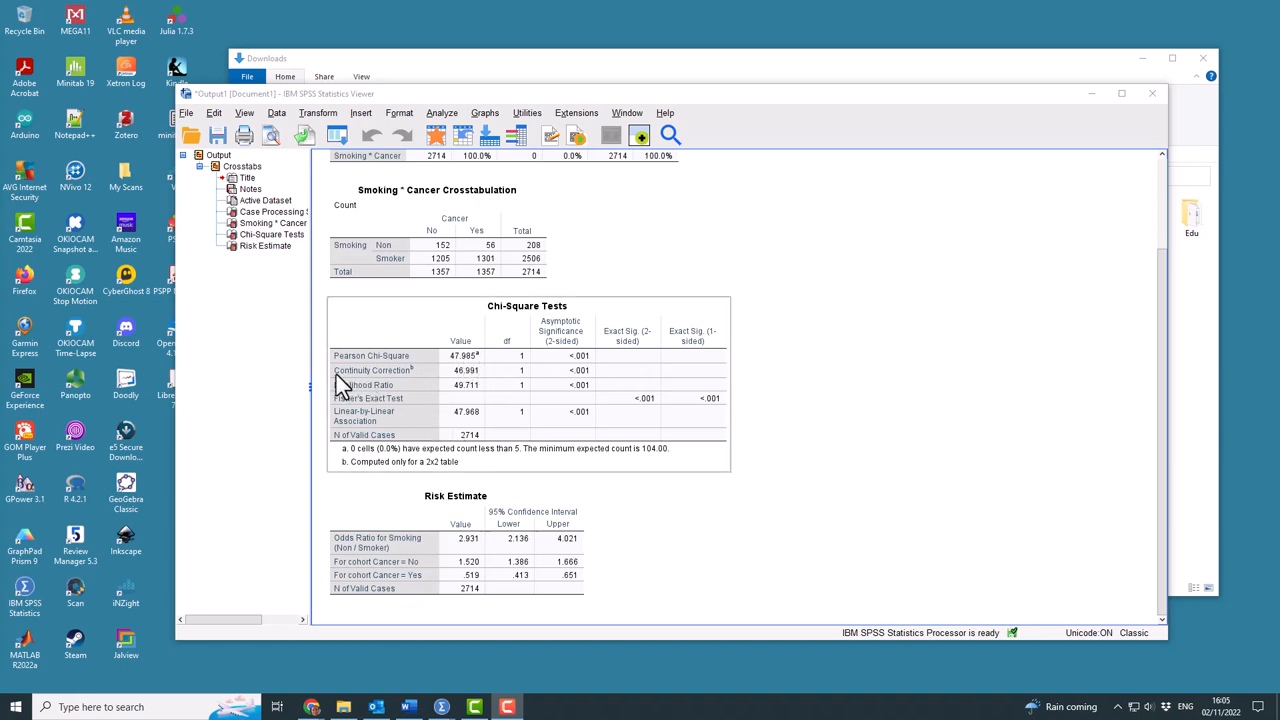
mouse_move(402, 374)
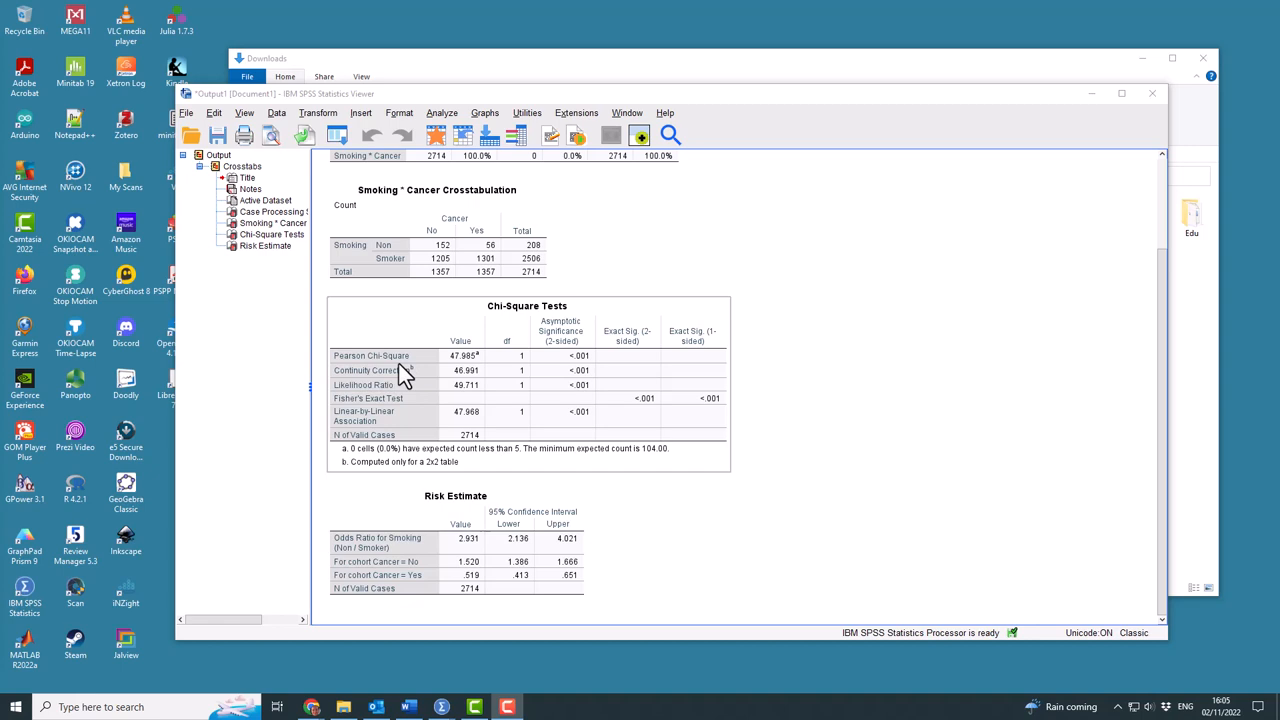
mouse_move(416, 390)
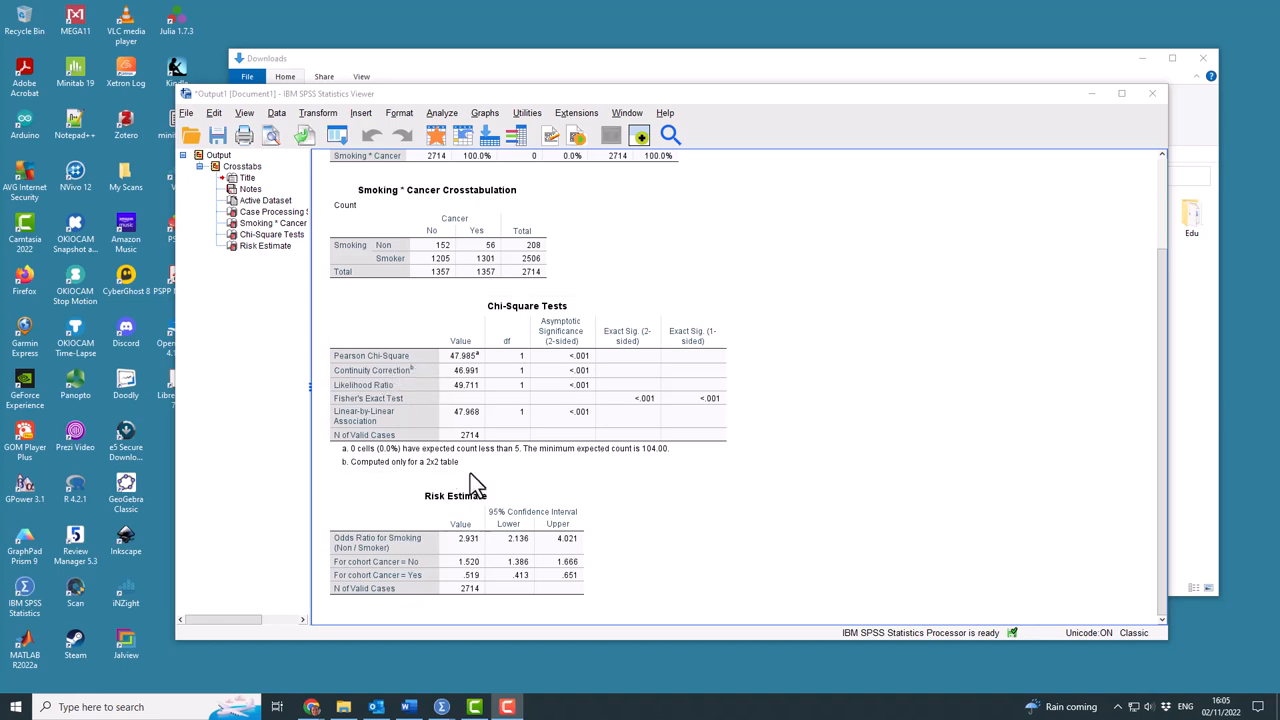
click(528, 390)
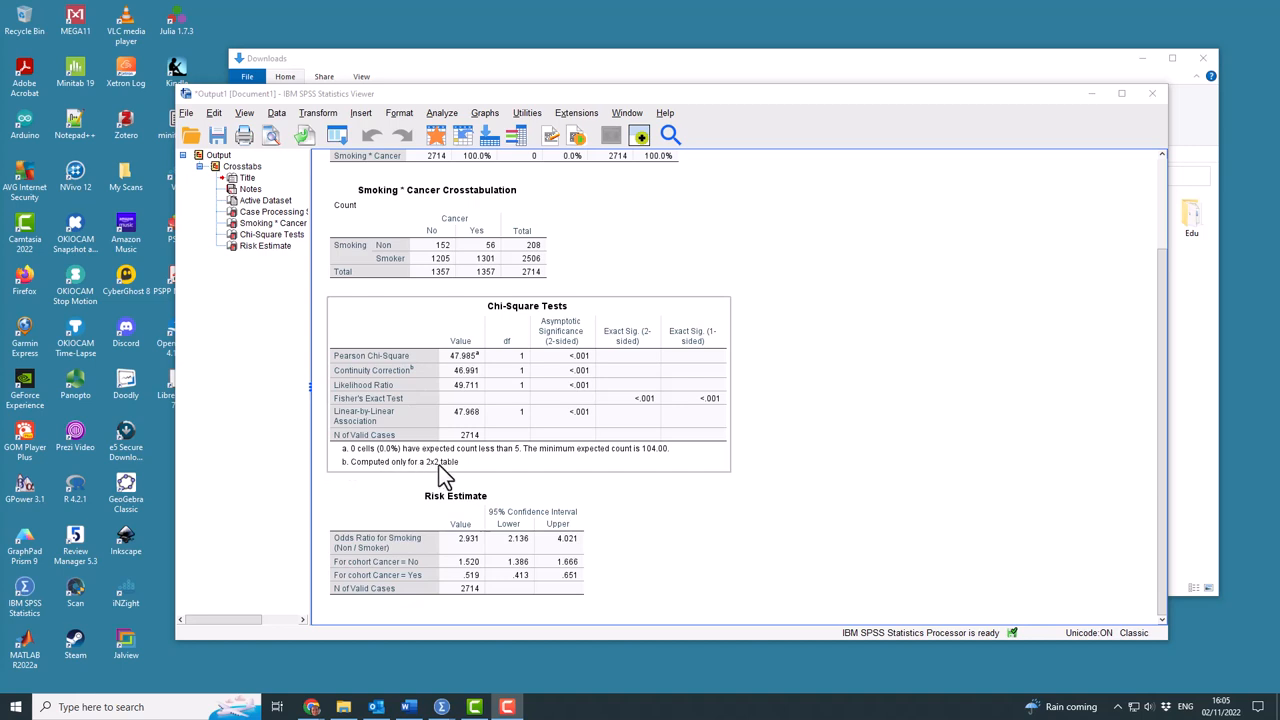
mouse_move(444, 470)
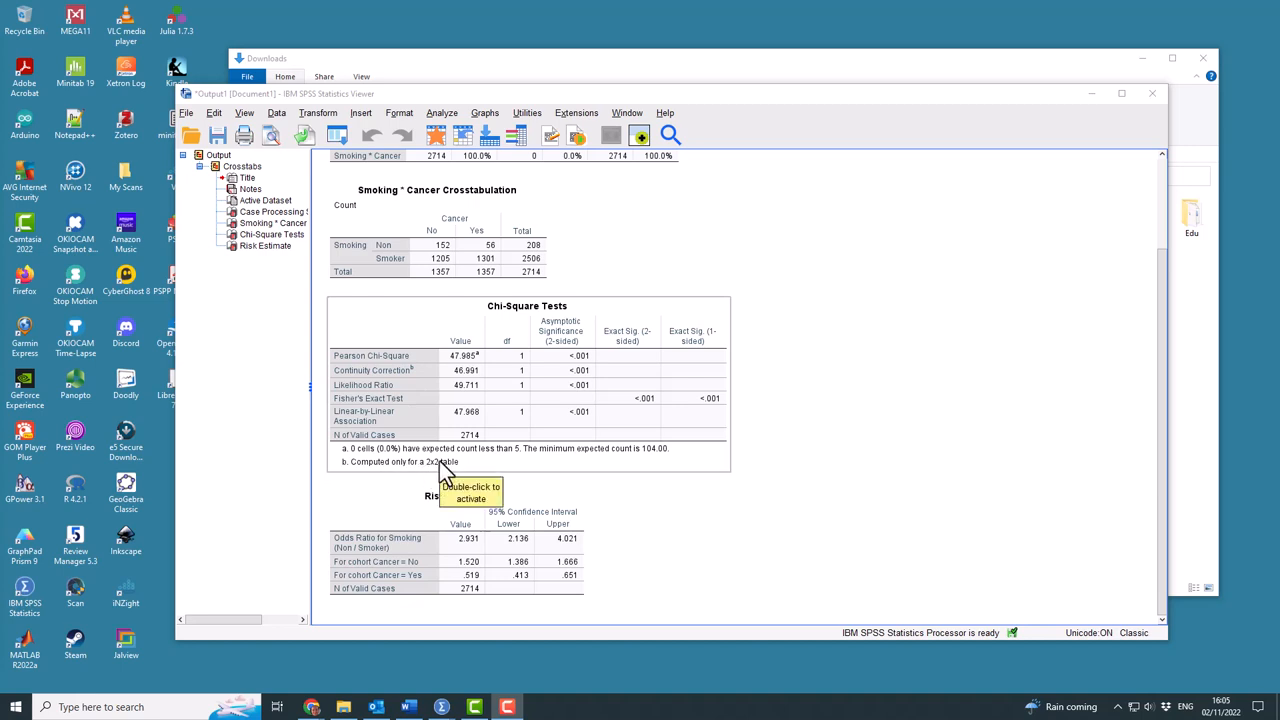
mouse_move(370, 376)
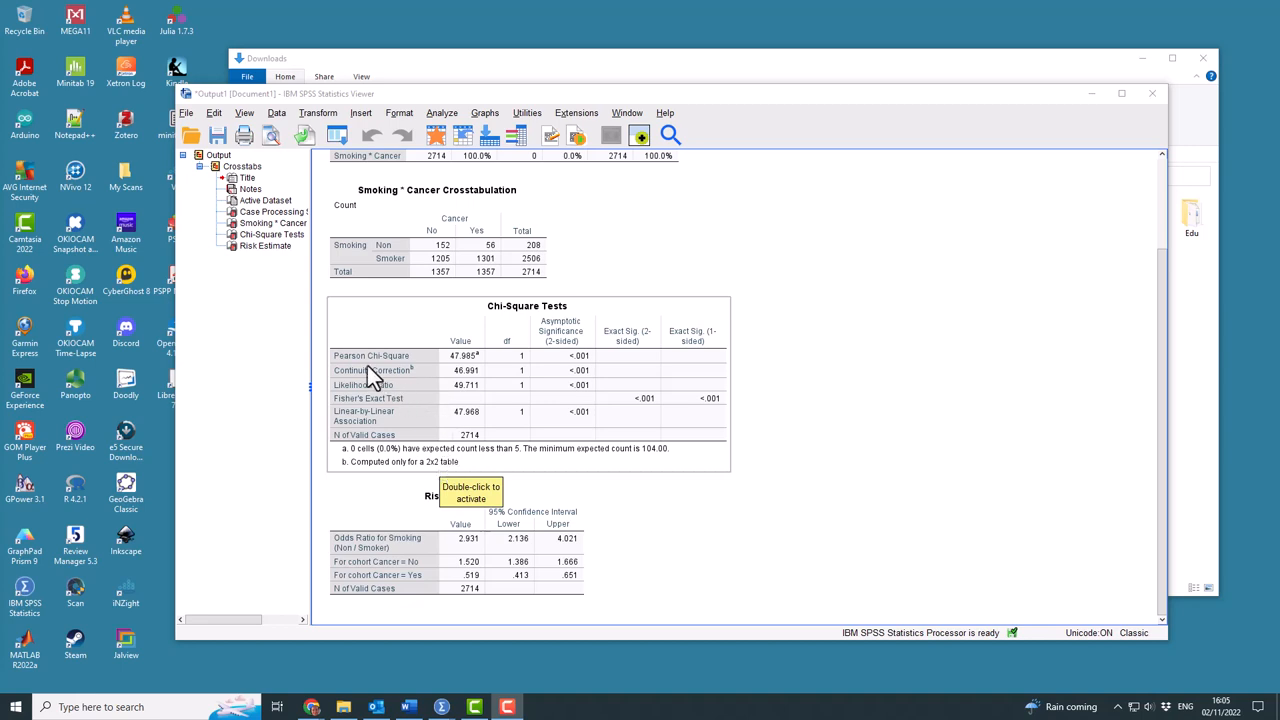
mouse_move(460, 390)
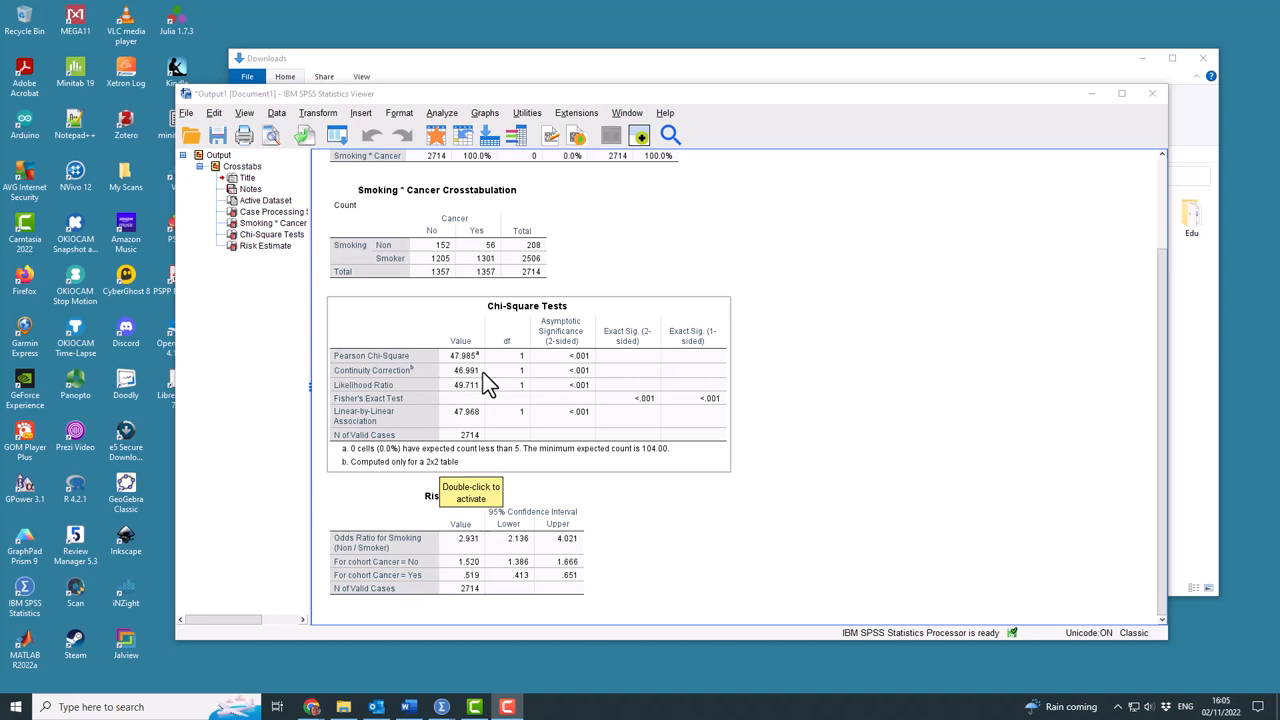
mouse_move(460, 388)
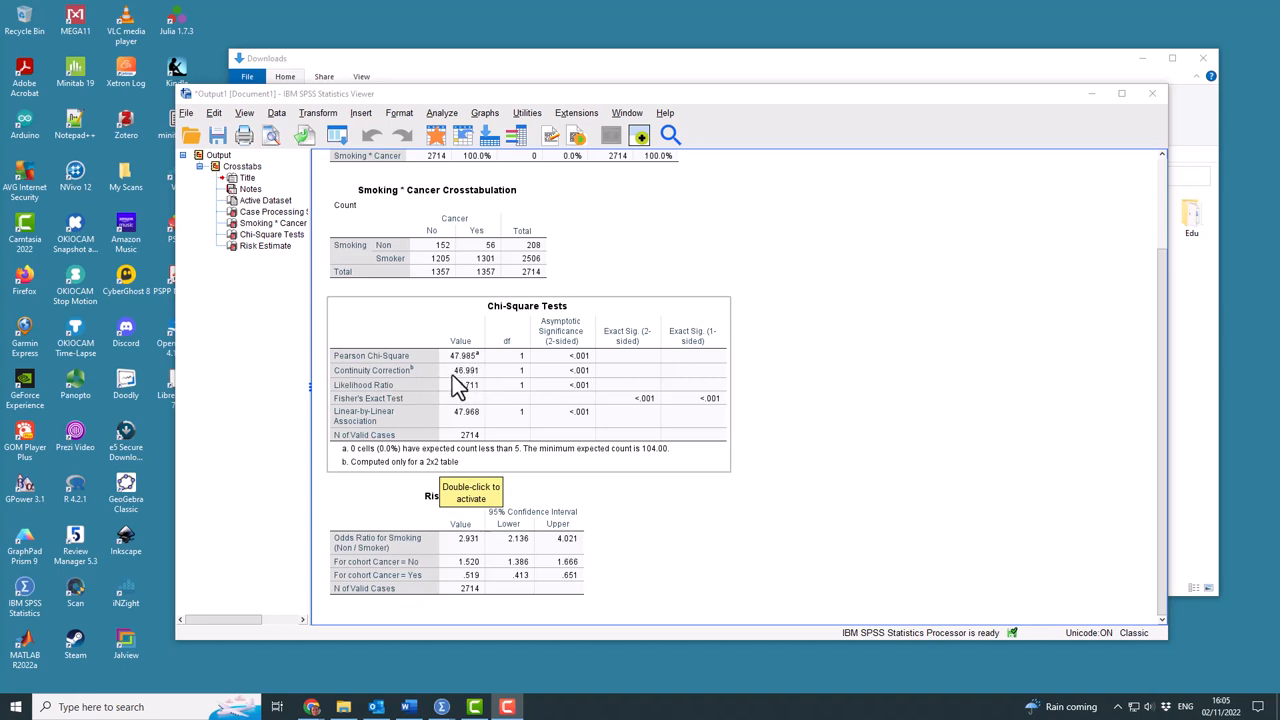
mouse_move(470, 388)
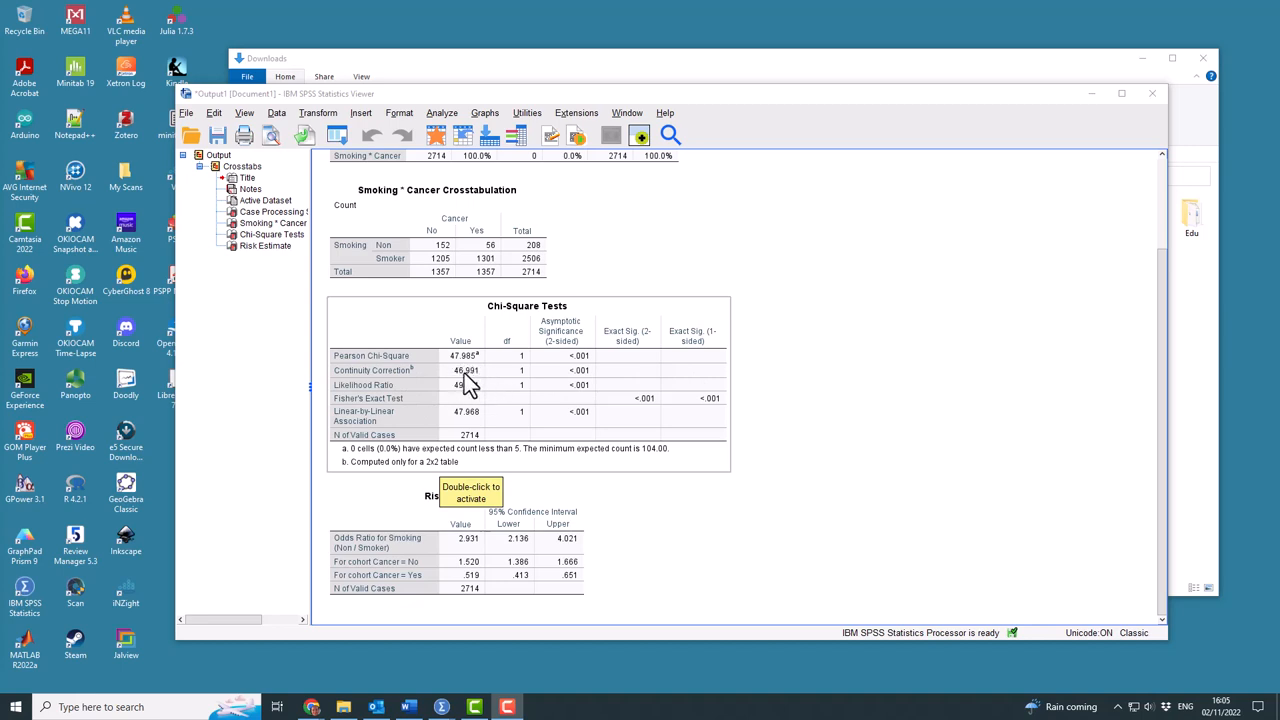
mouse_move(580, 376)
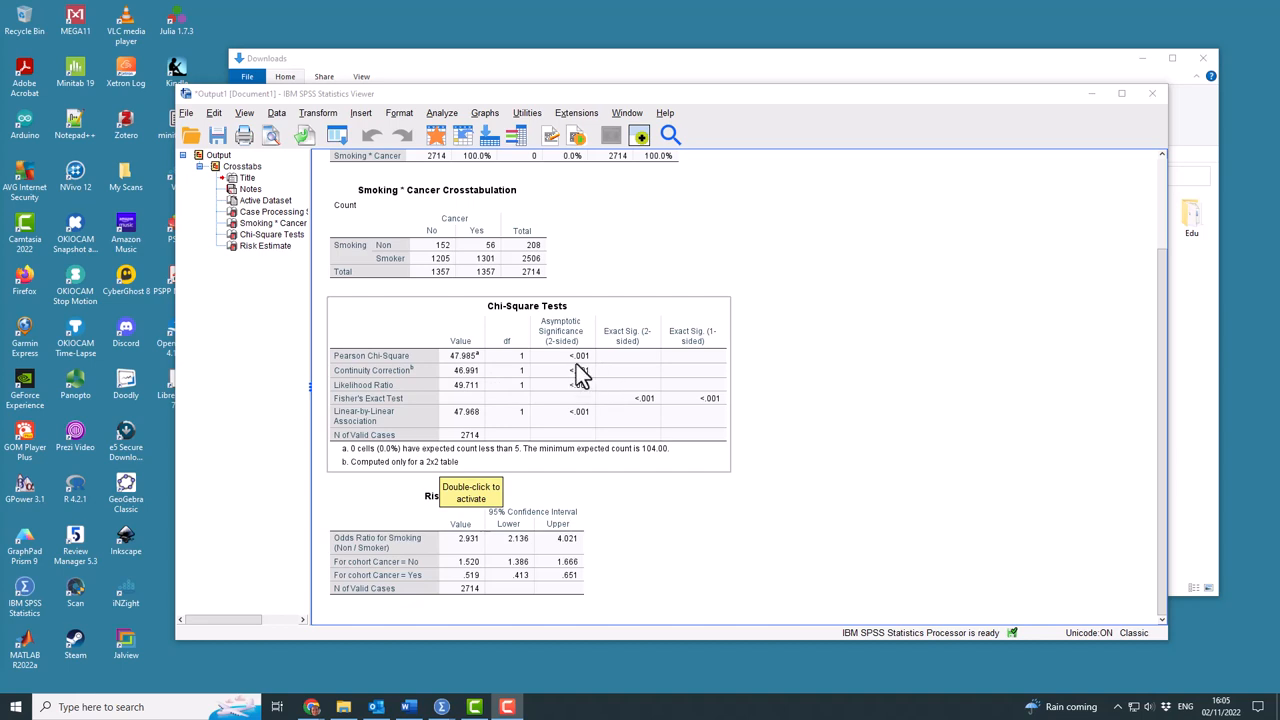
mouse_move(588, 380)
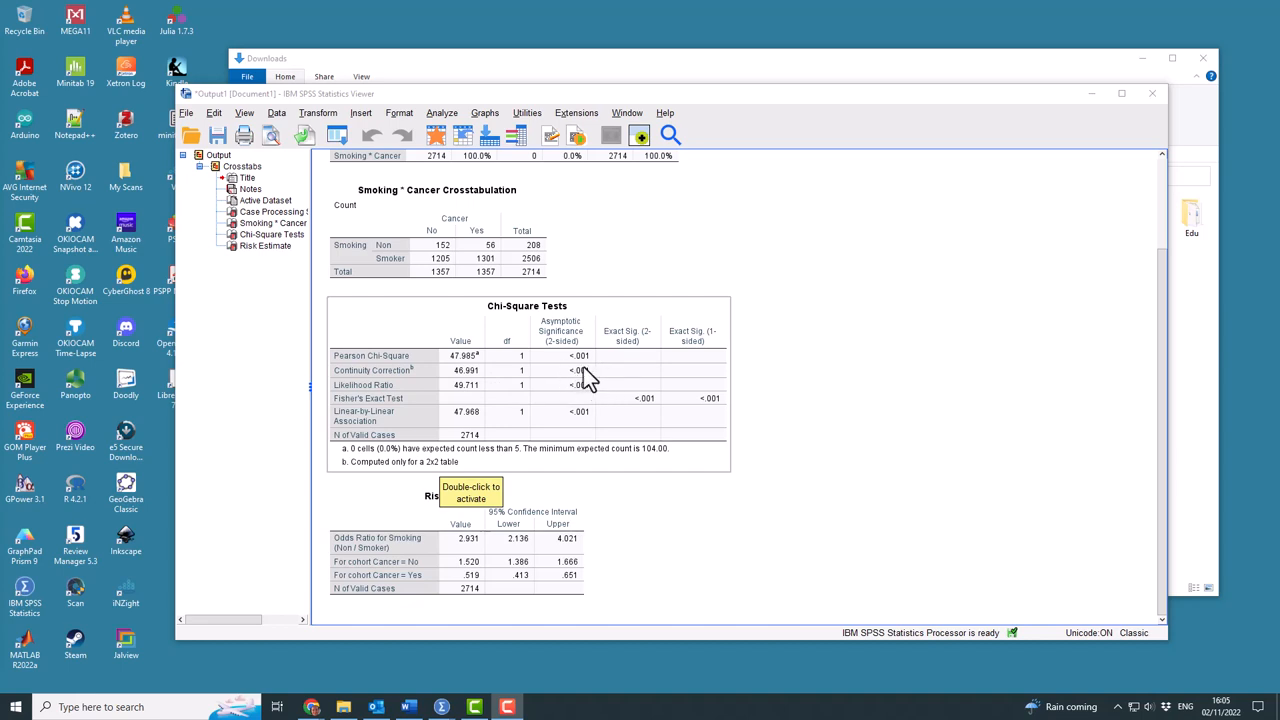
mouse_move(576, 378)
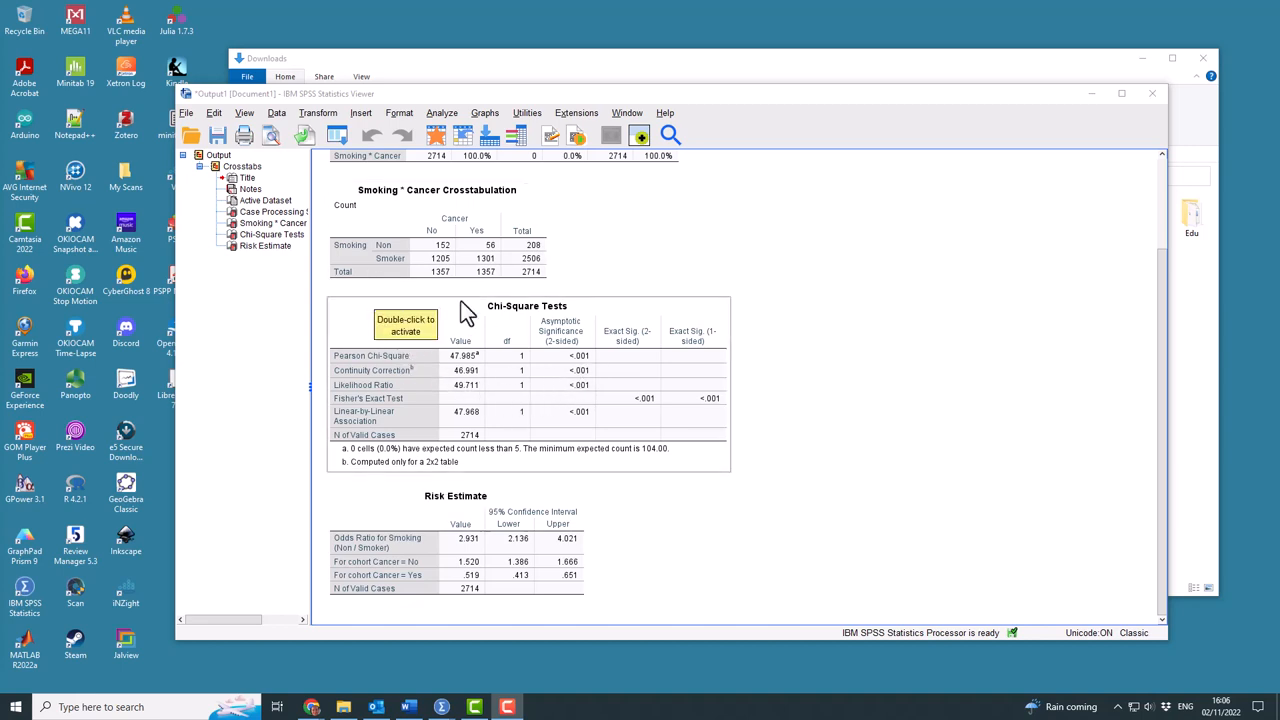
mouse_move(580, 370)
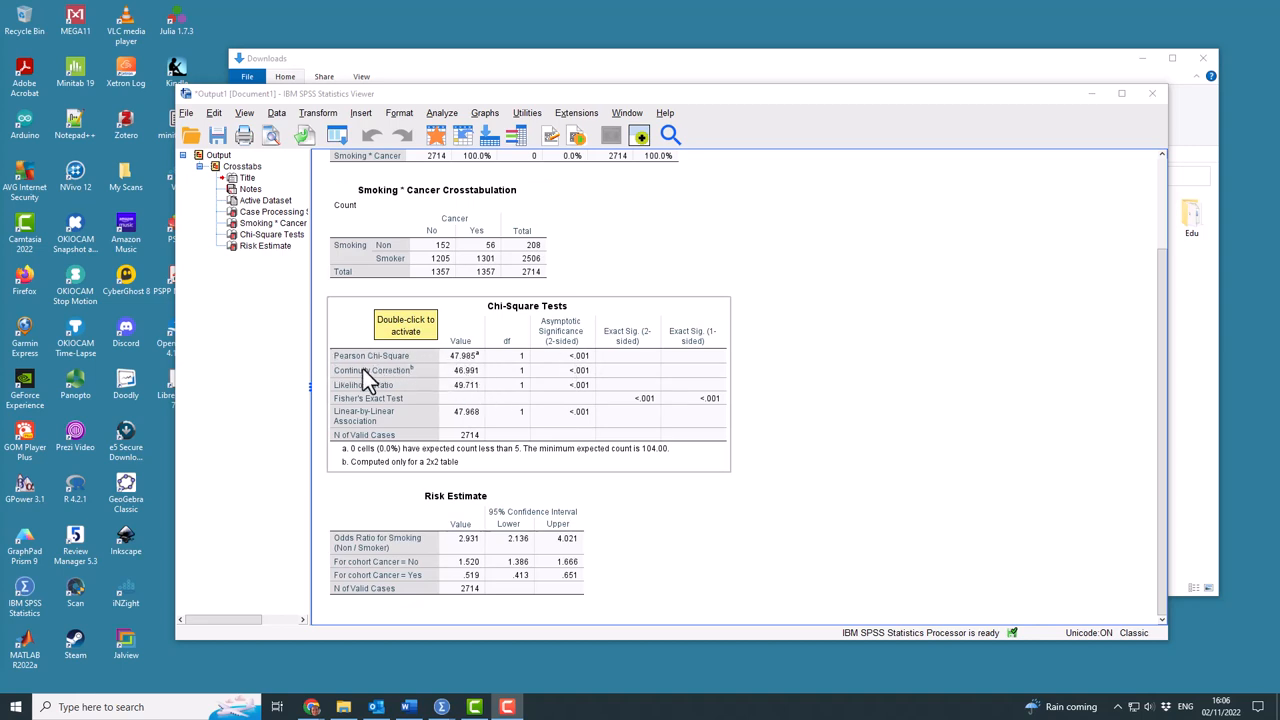
mouse_move(510, 384)
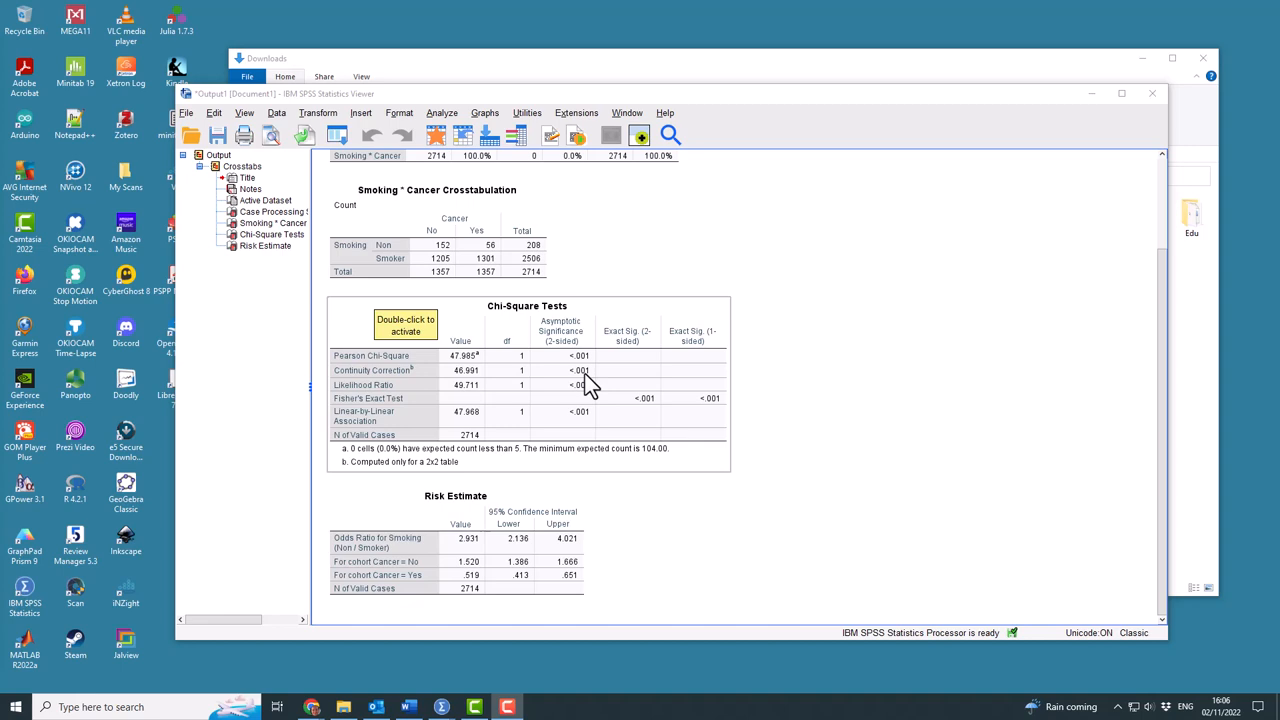
mouse_move(530, 384)
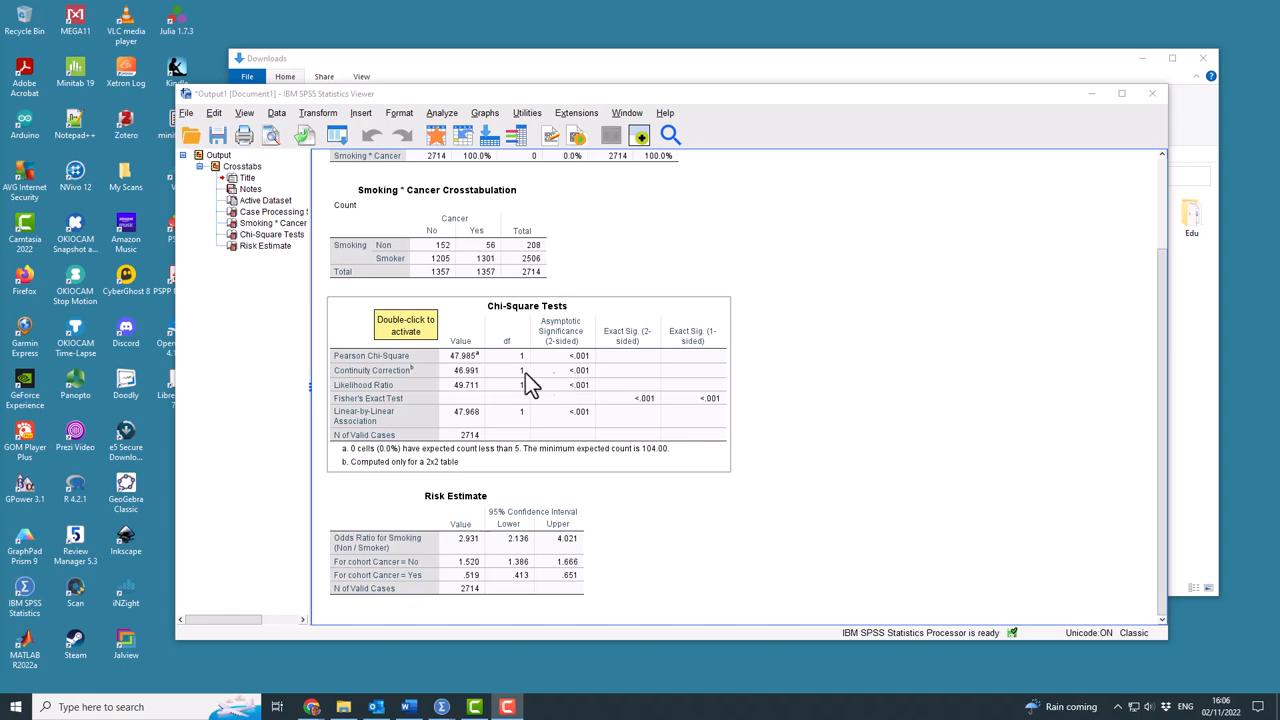
mouse_move(578, 376)
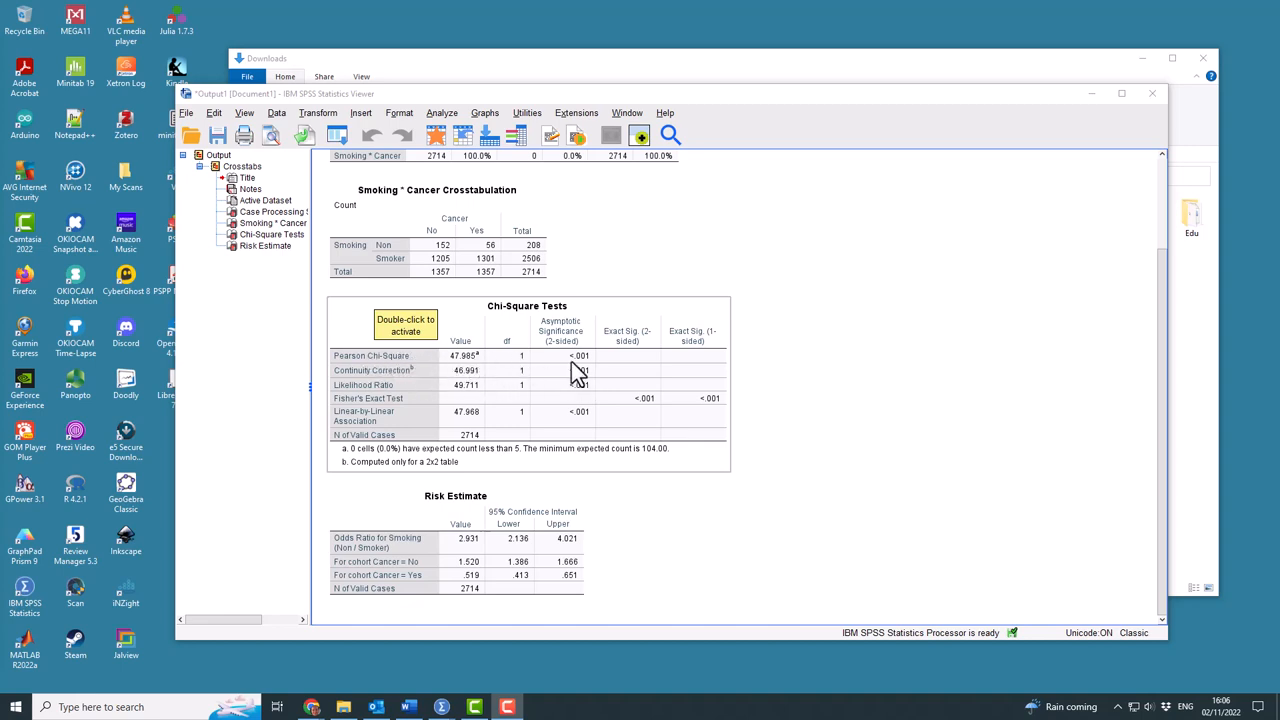
mouse_move(584, 374)
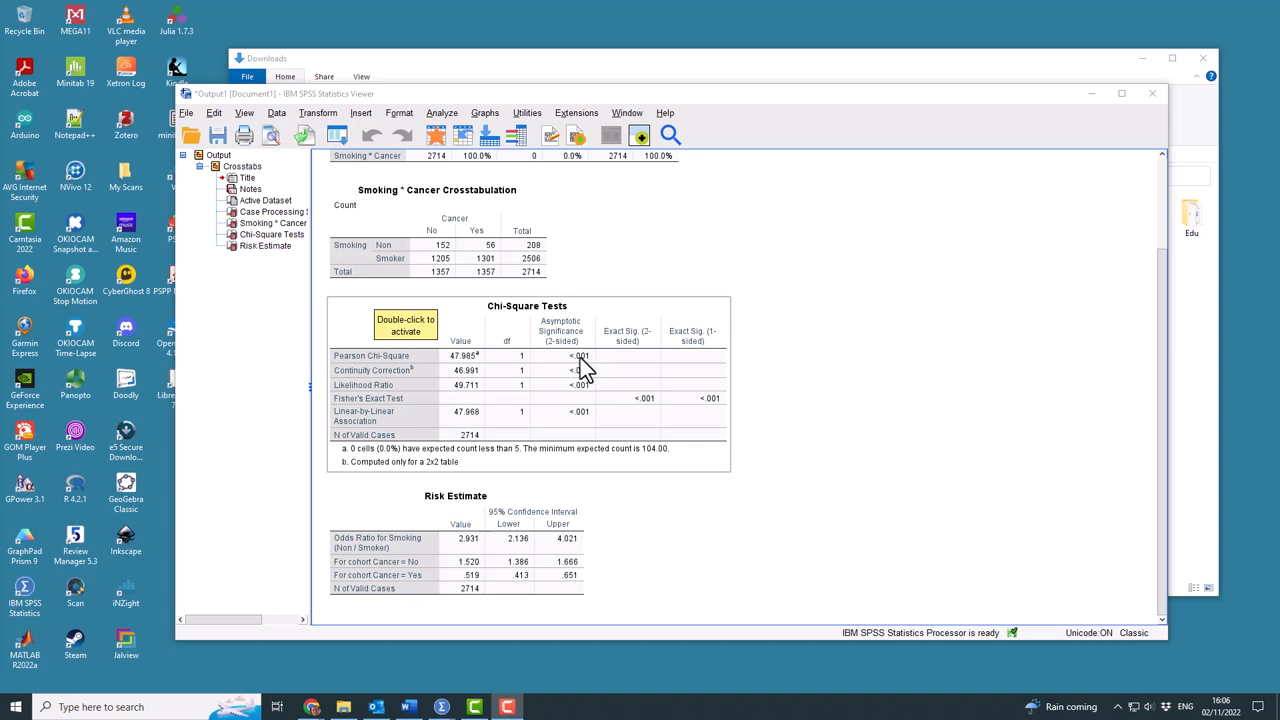
mouse_move(478, 380)
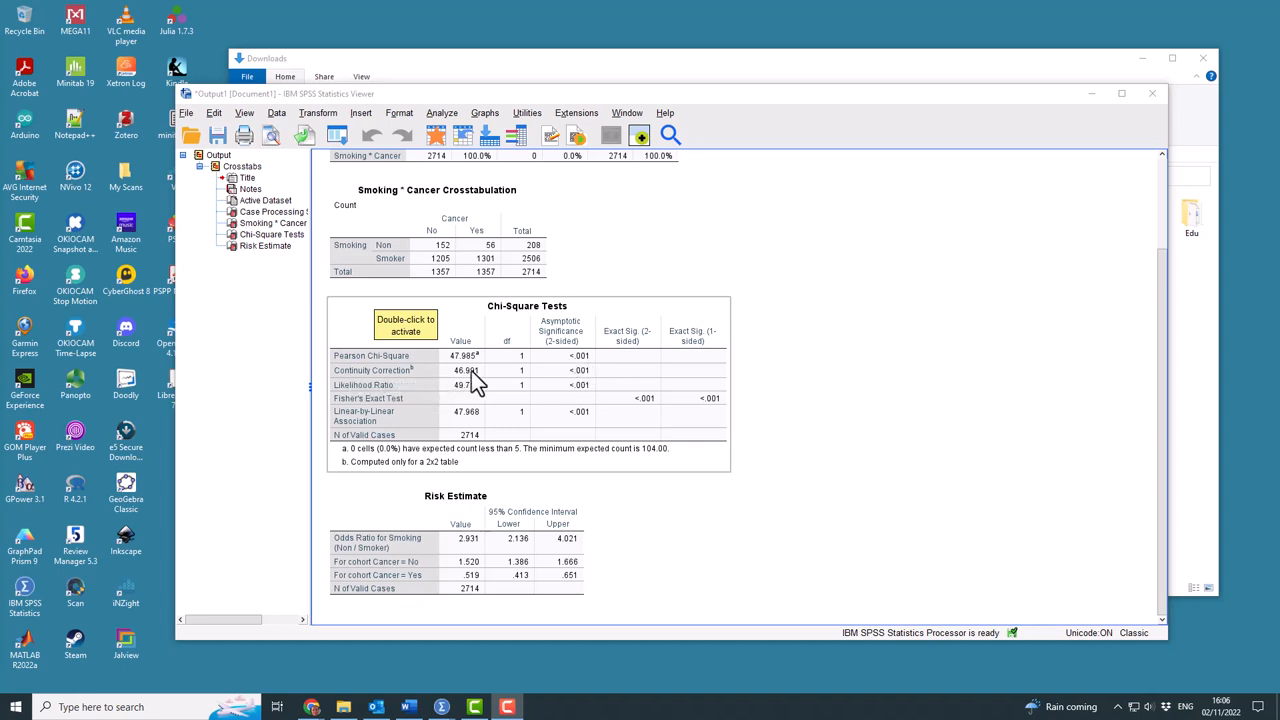
mouse_move(404, 390)
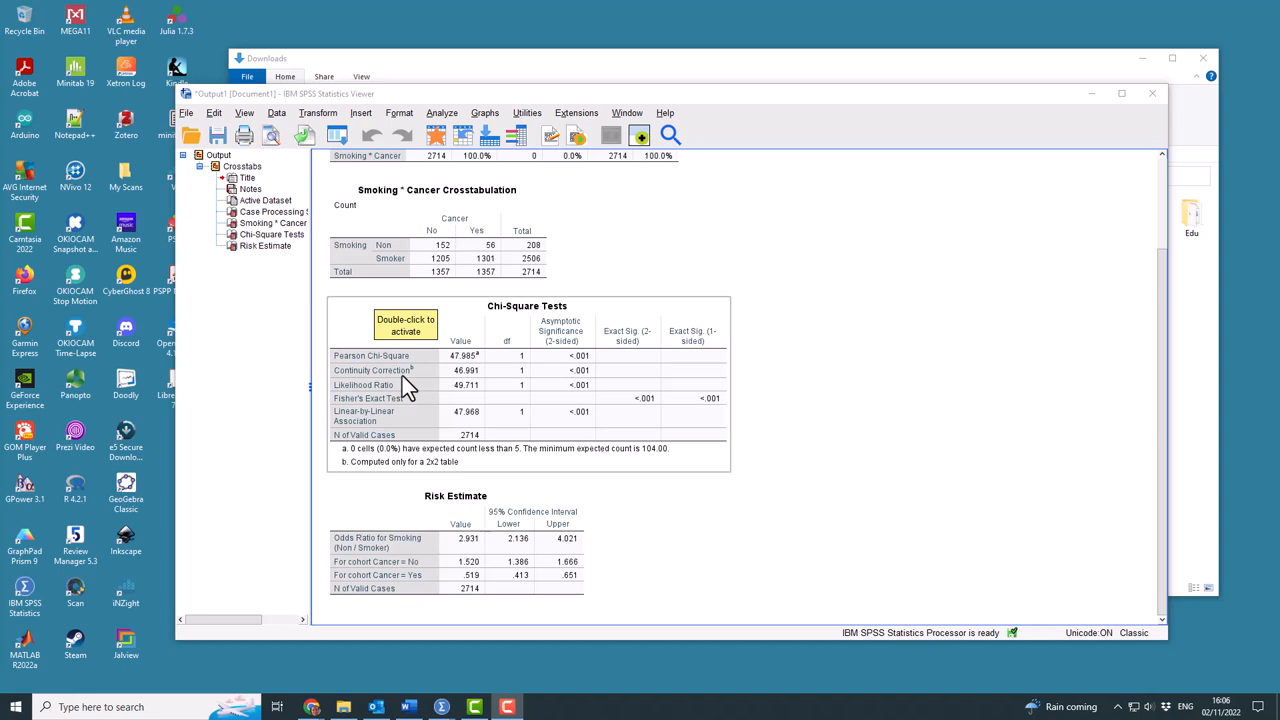
mouse_move(404, 384)
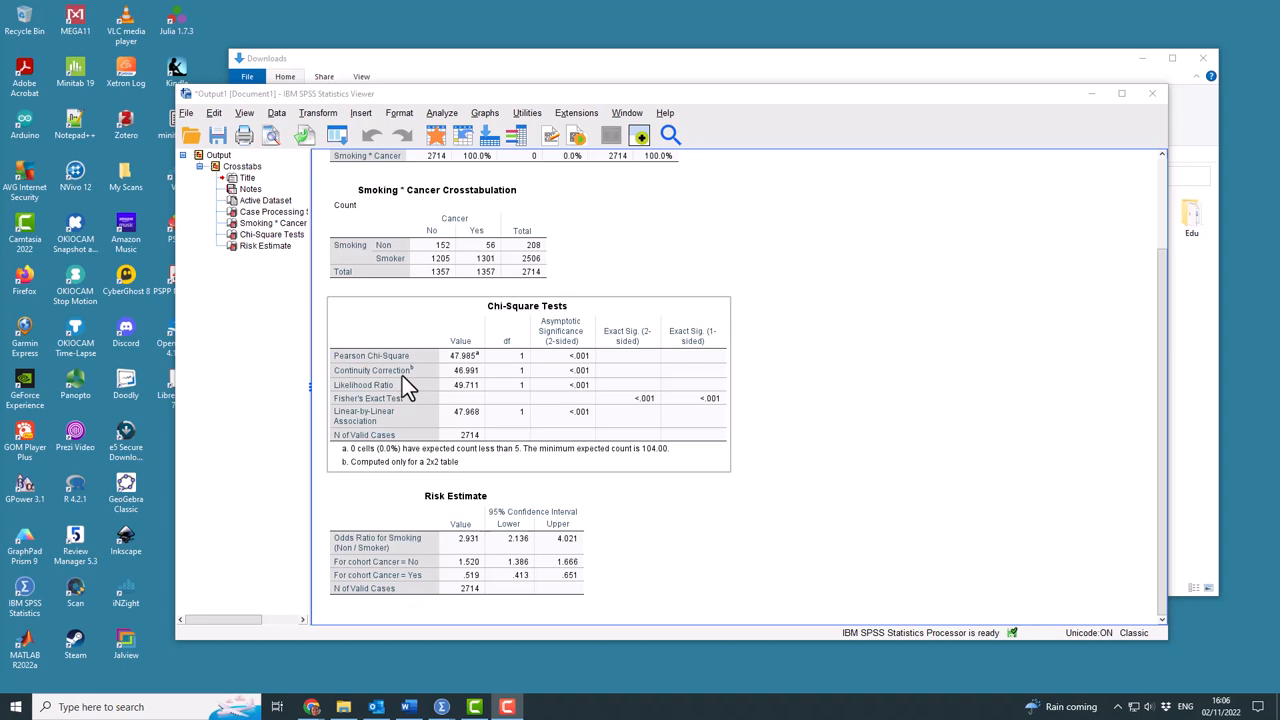
mouse_move(388, 380)
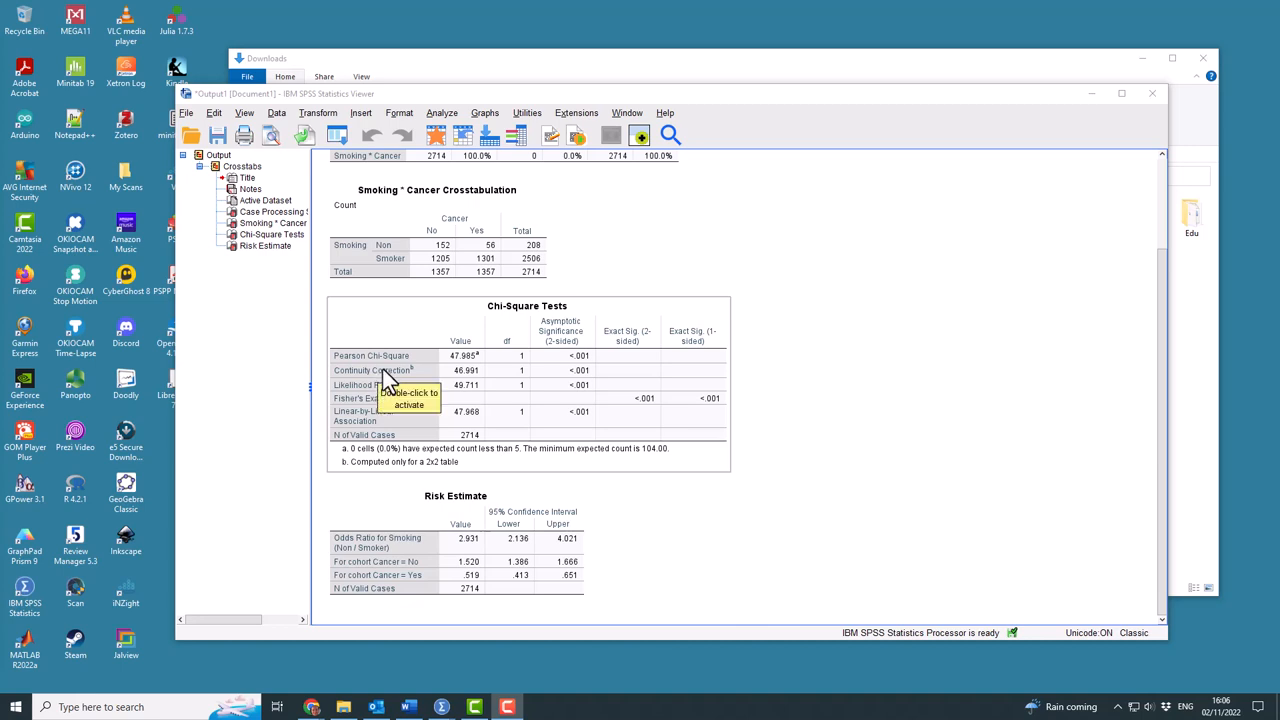
mouse_move(394, 364)
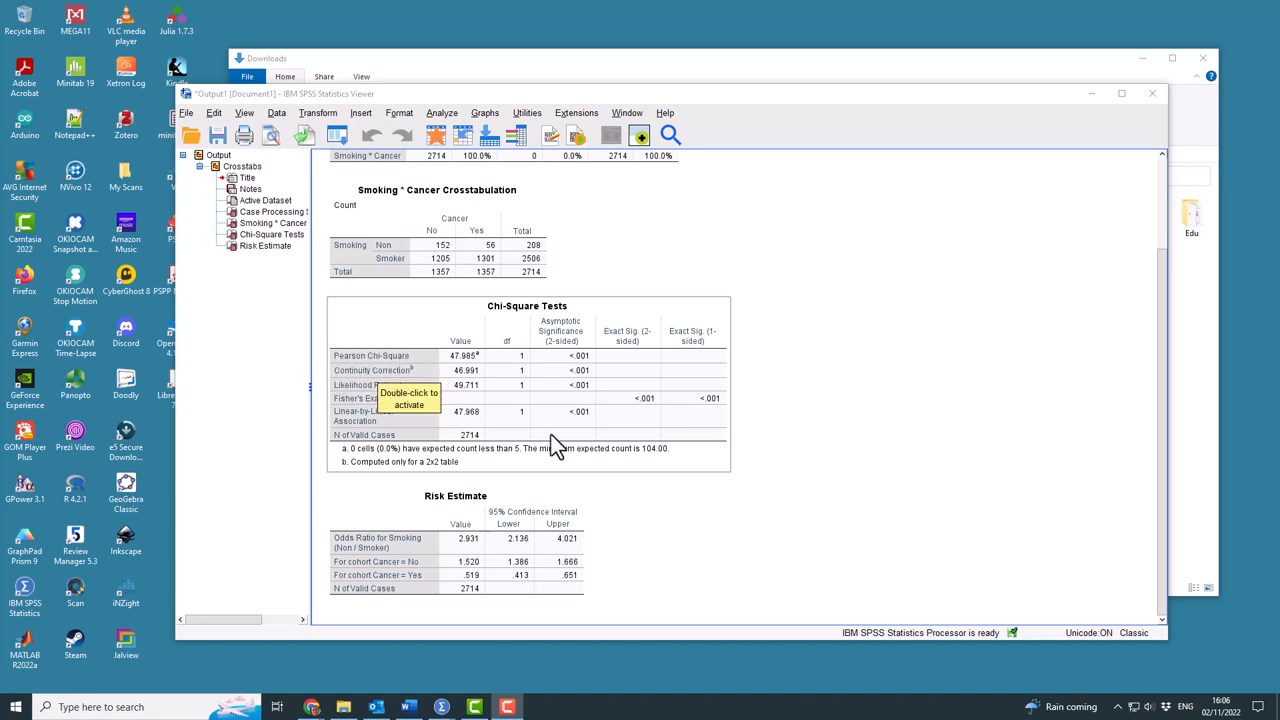
mouse_move(604, 484)
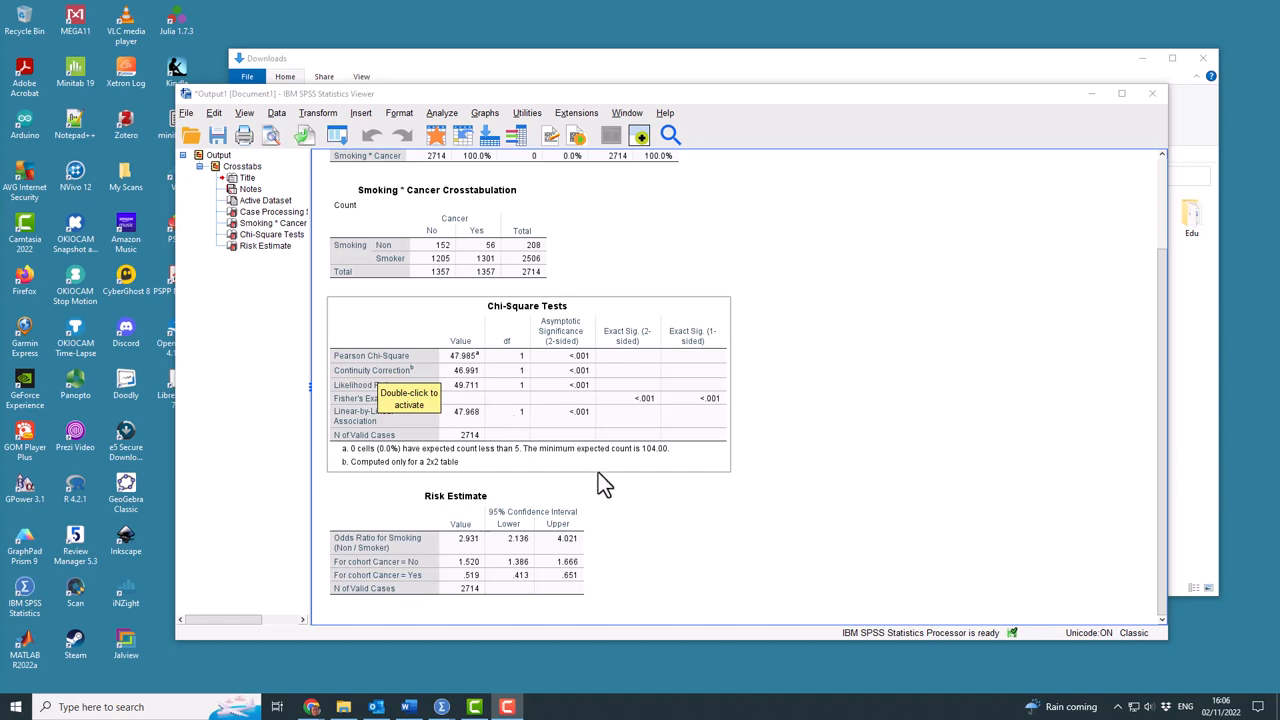
mouse_move(436, 380)
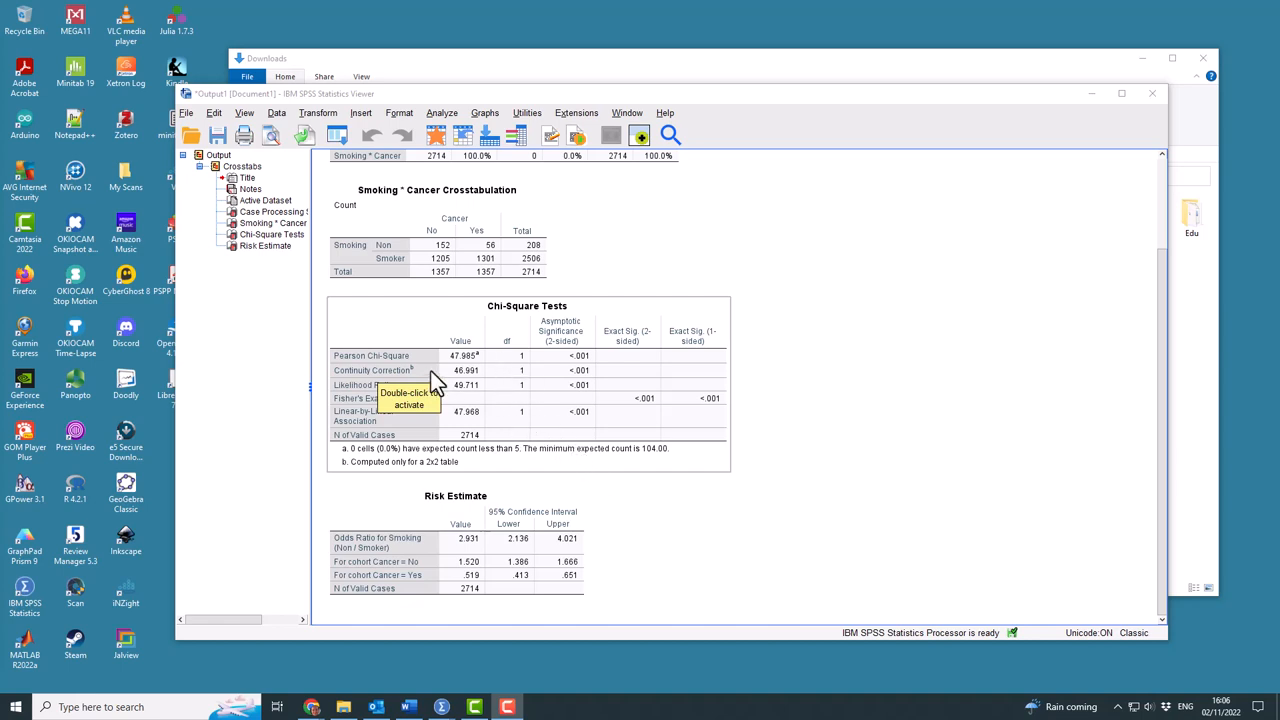
mouse_move(454, 378)
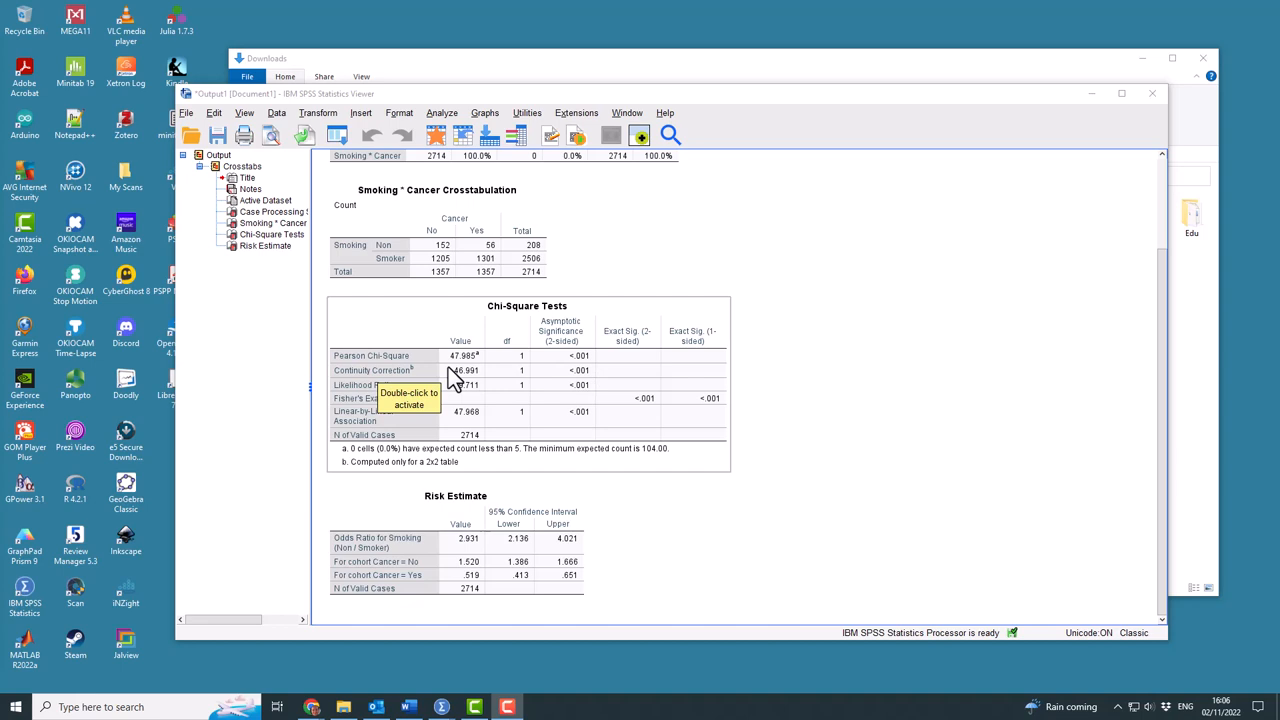
mouse_move(588, 380)
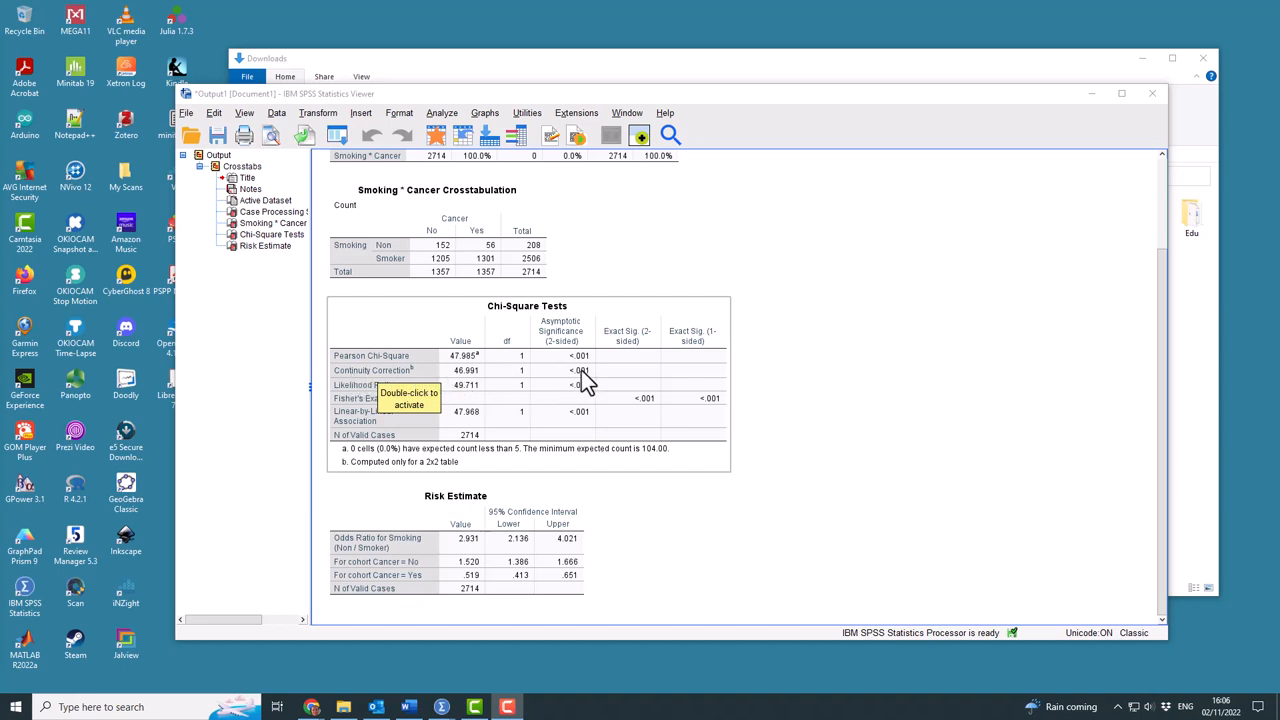